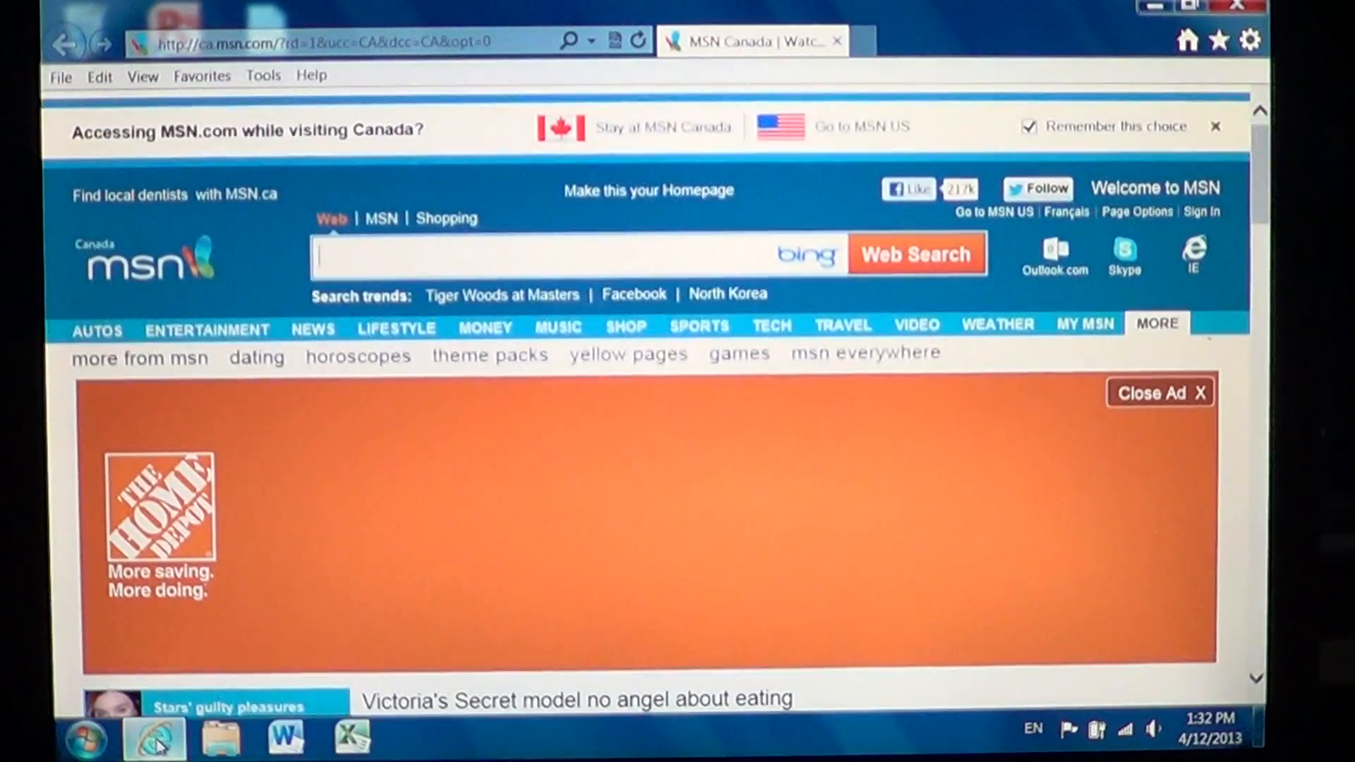
# - Show the Tools (gear) menu listing Internet options and Manage add-ons
pyautogui.click(626, 326)
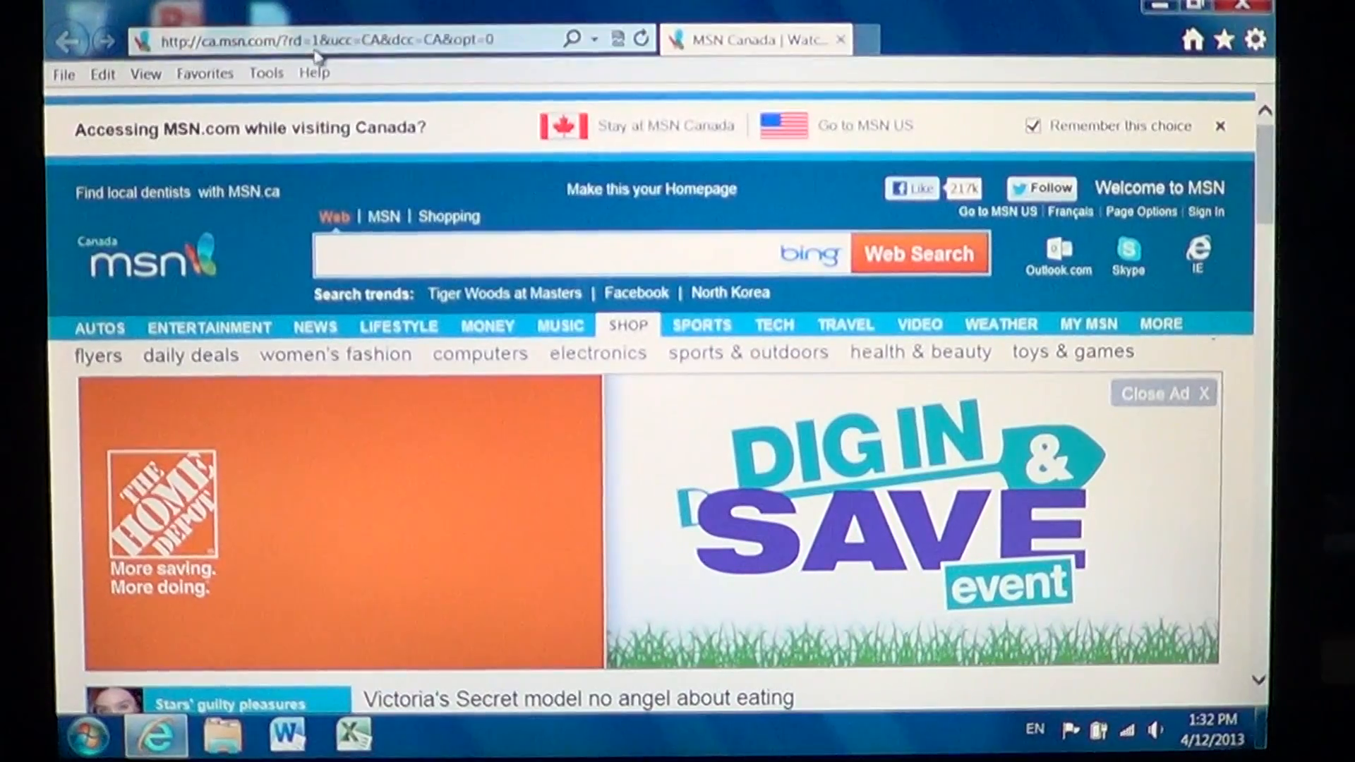
pyautogui.click(267, 72)
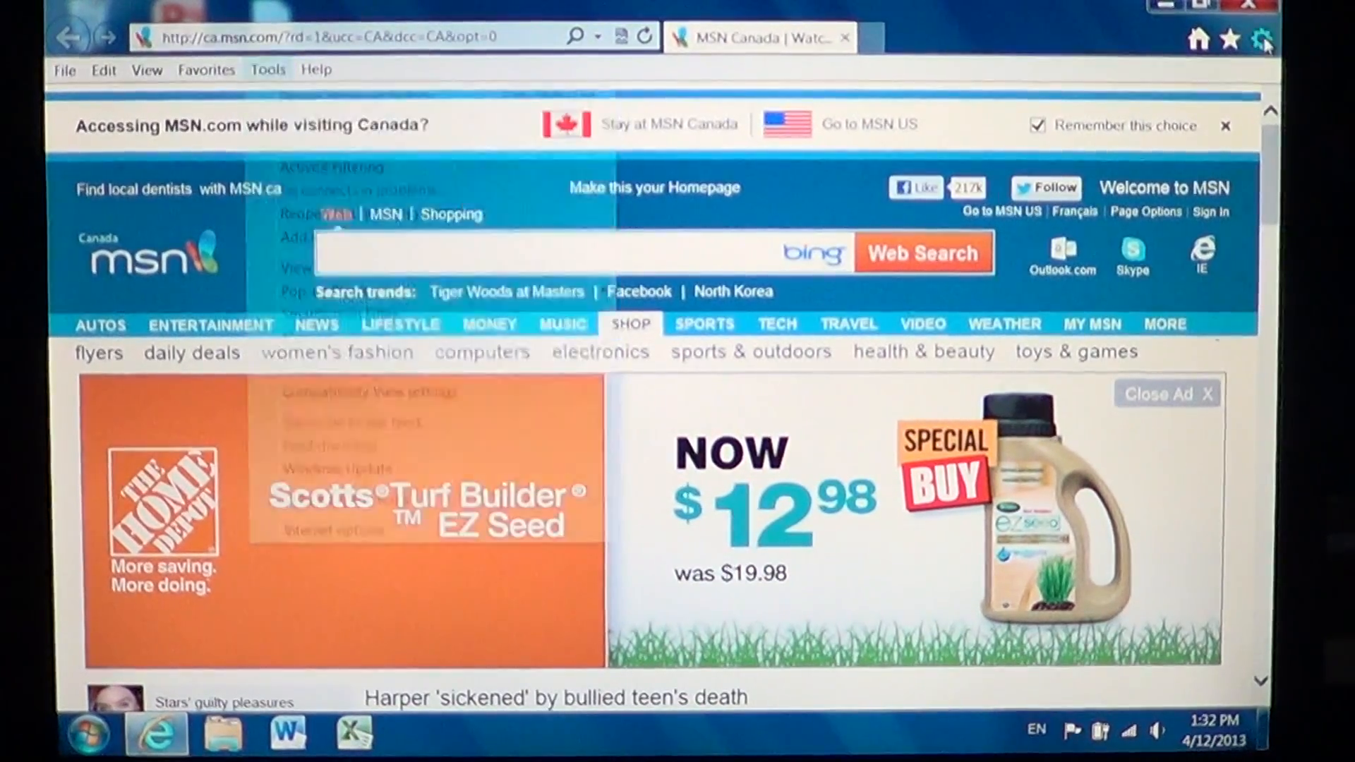
pyautogui.click(1262, 40)
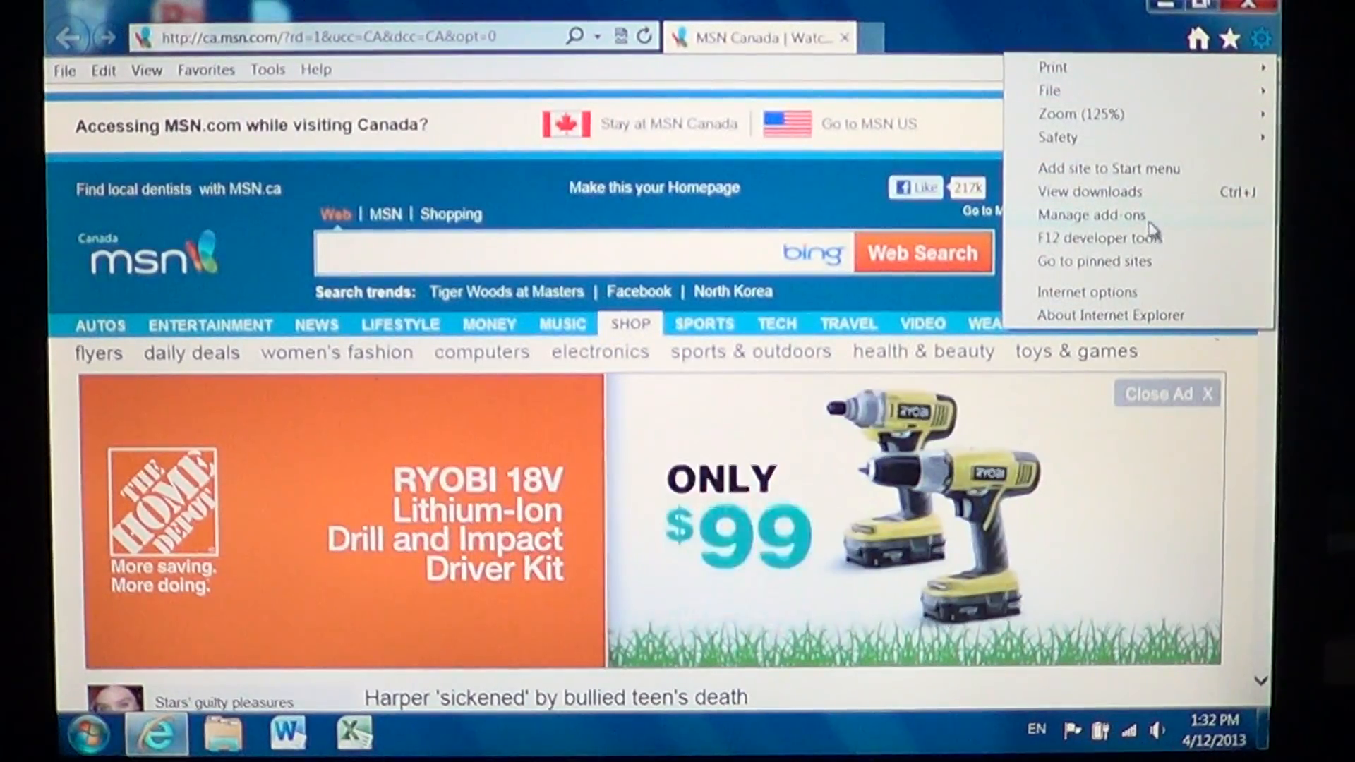
# - In Manage Add-ons, select Send to OneNote to show its Disabled status details
pyautogui.click(1091, 215)
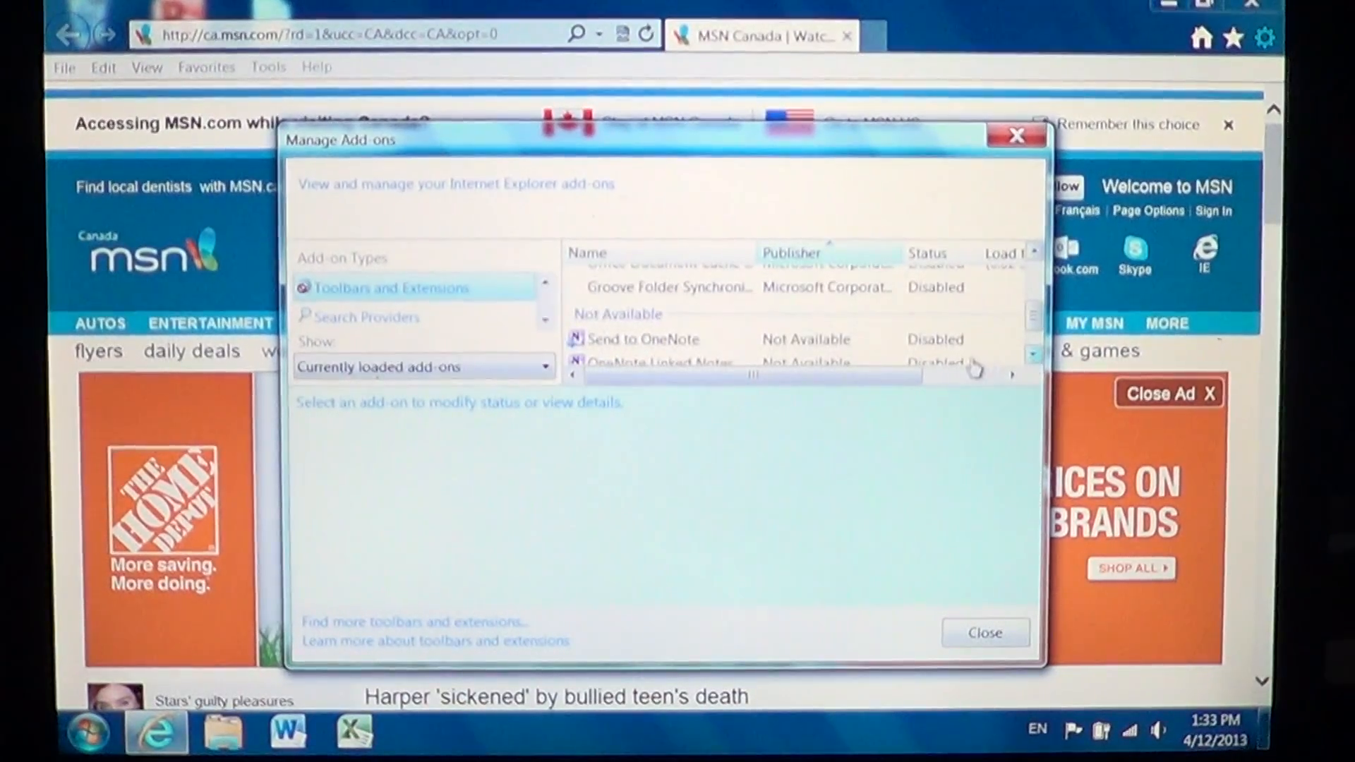
pyautogui.rightClick(643, 337)
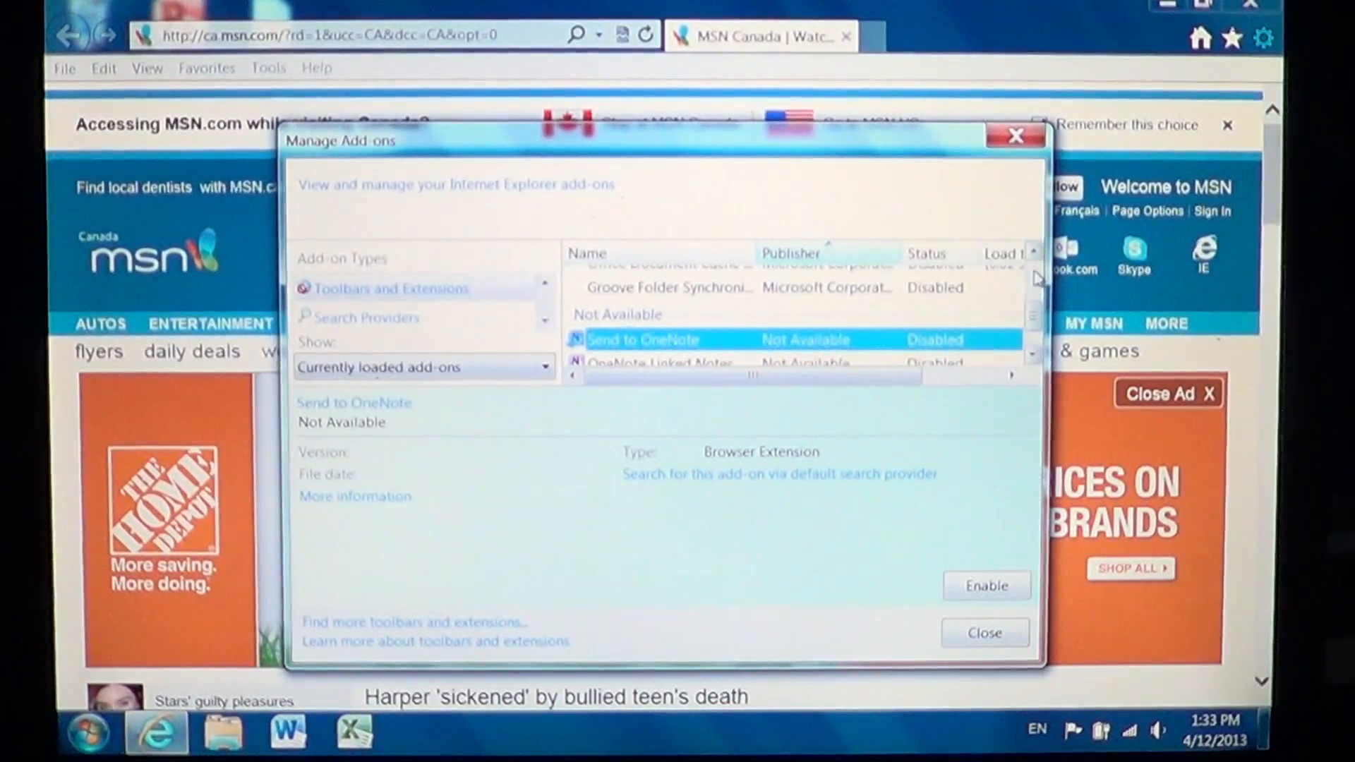
# - Show Shockwave Flash Object 11.1.102.62 (Adobe) details with Load time and Navigation columns visible
pyautogui.click(743, 286)
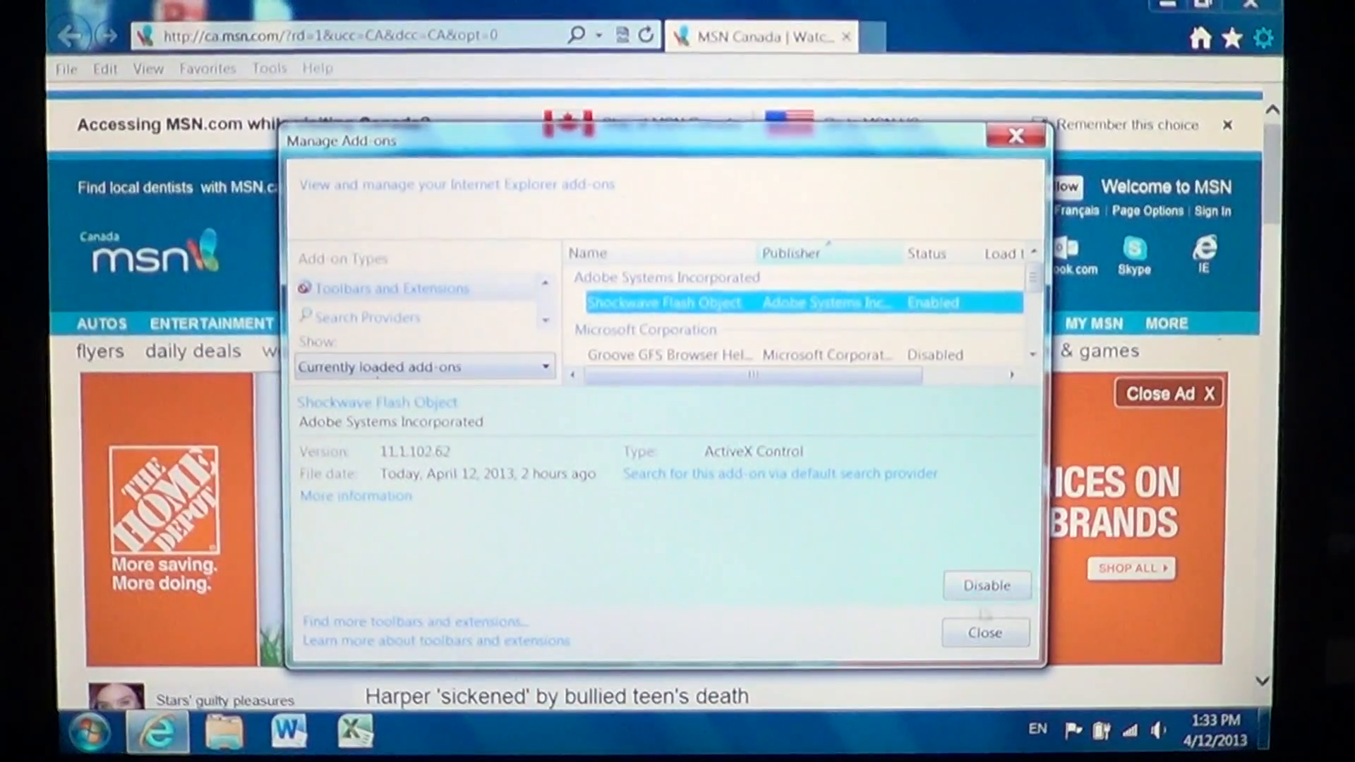
pyautogui.moveTo(918, 566)
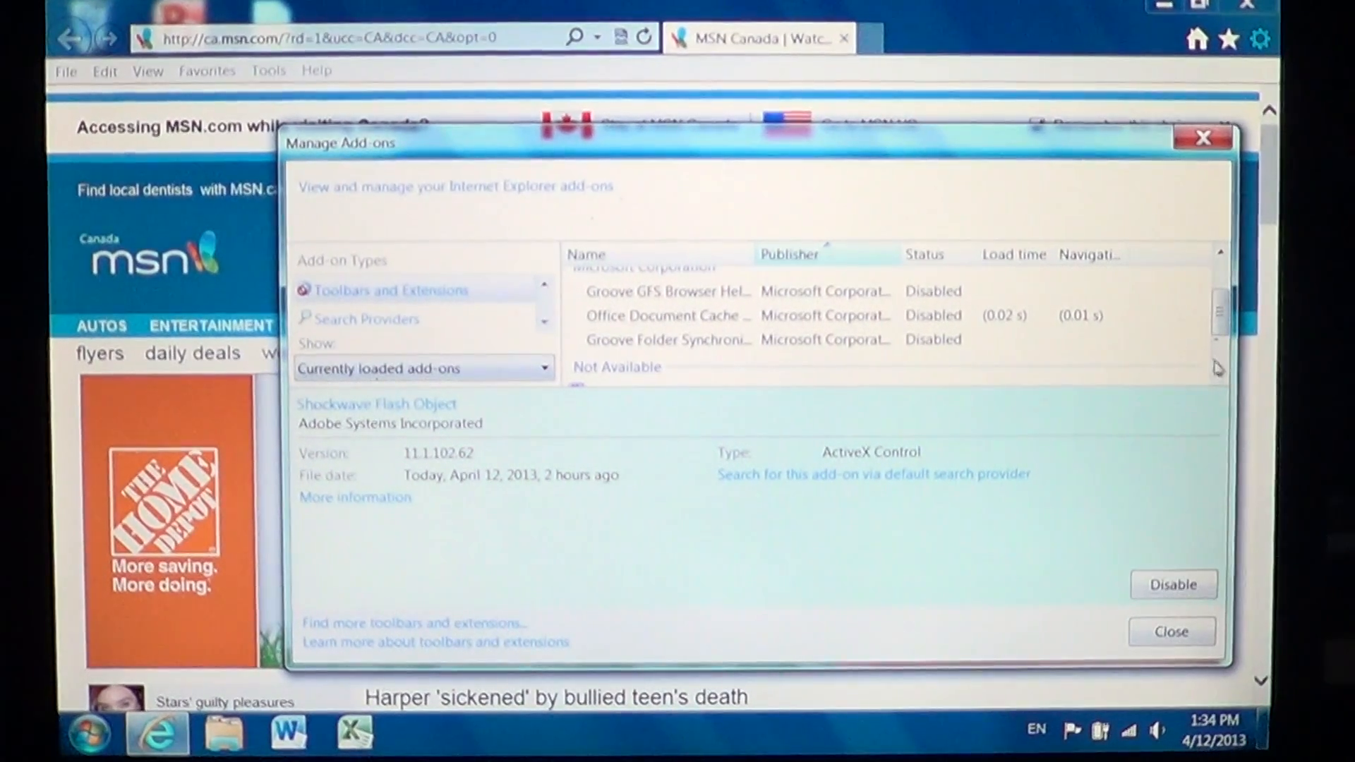
pyautogui.scroll(-3)
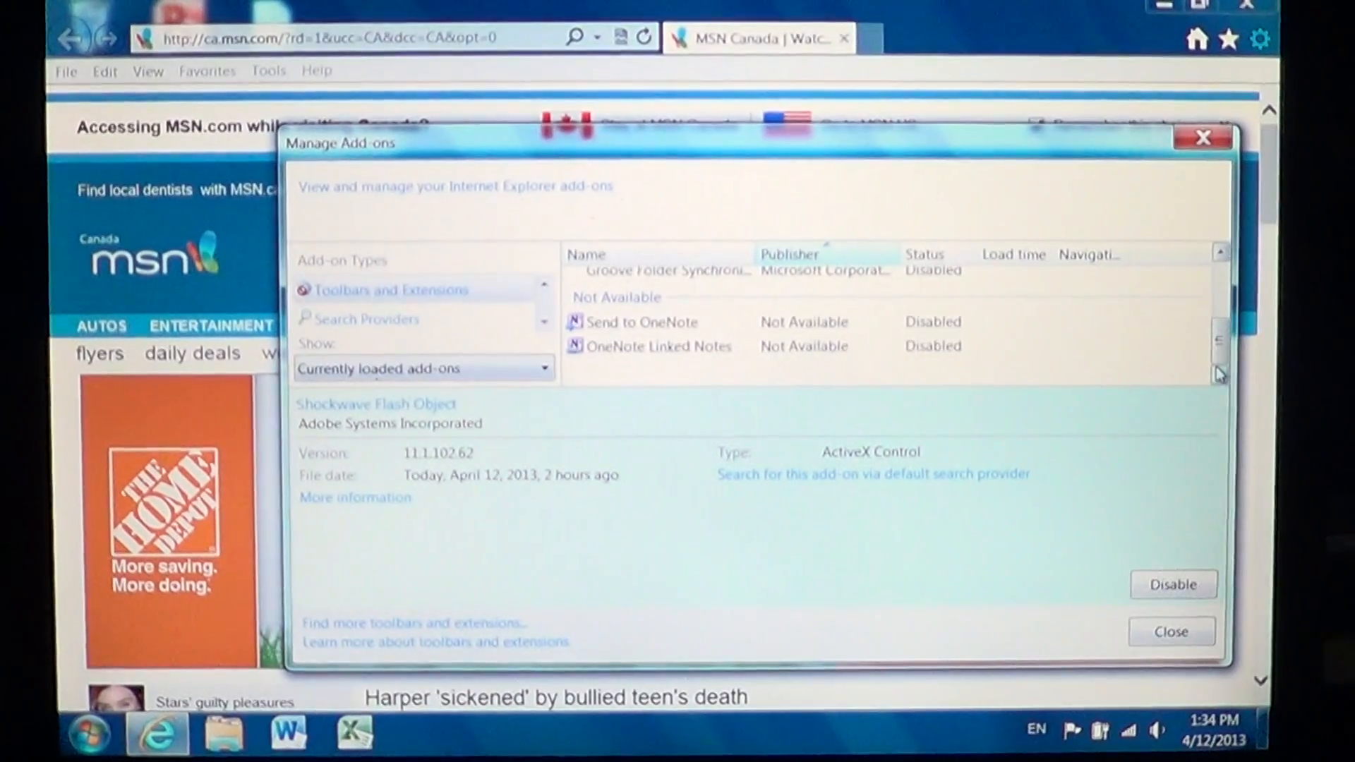